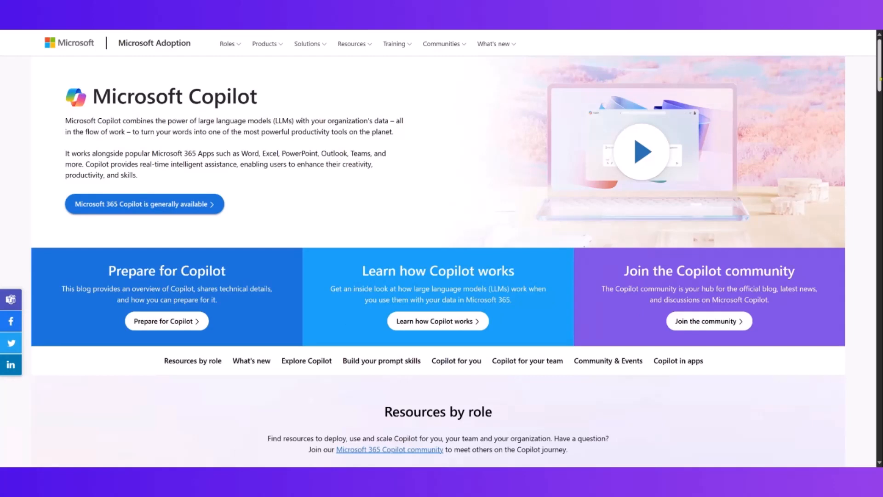
Step: Reach Resources by role and preview the Center of Excellence guidance, then dismiss it
scroll(down, 3)
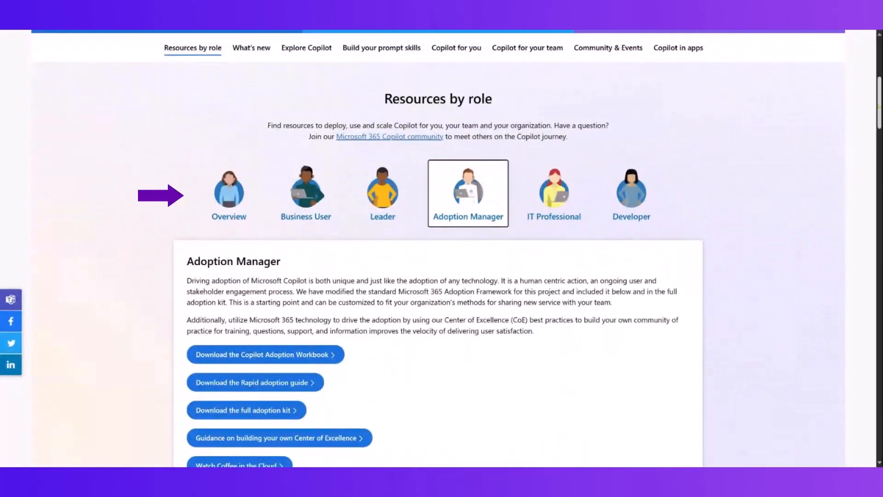
scroll(up, 3)
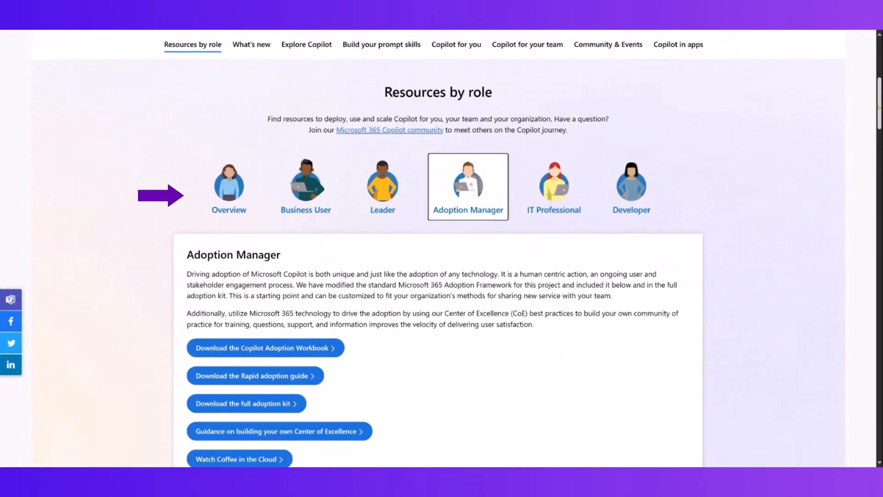
scroll(up, 3)
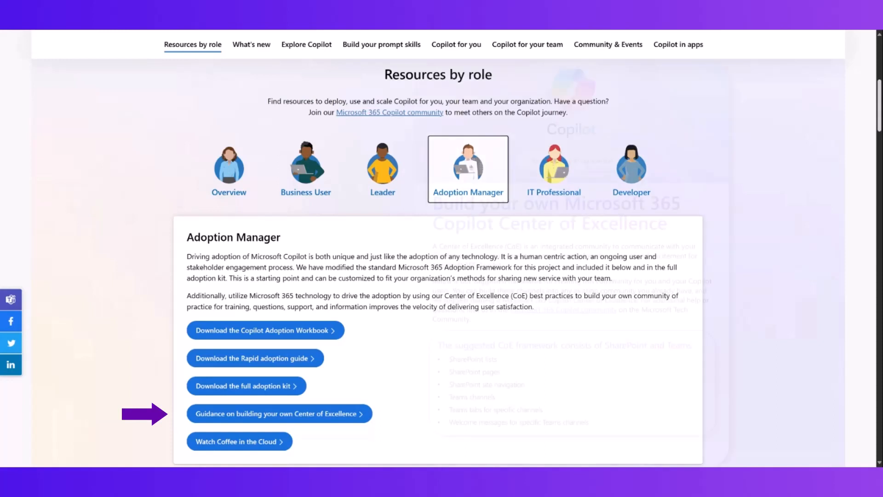
click(279, 413)
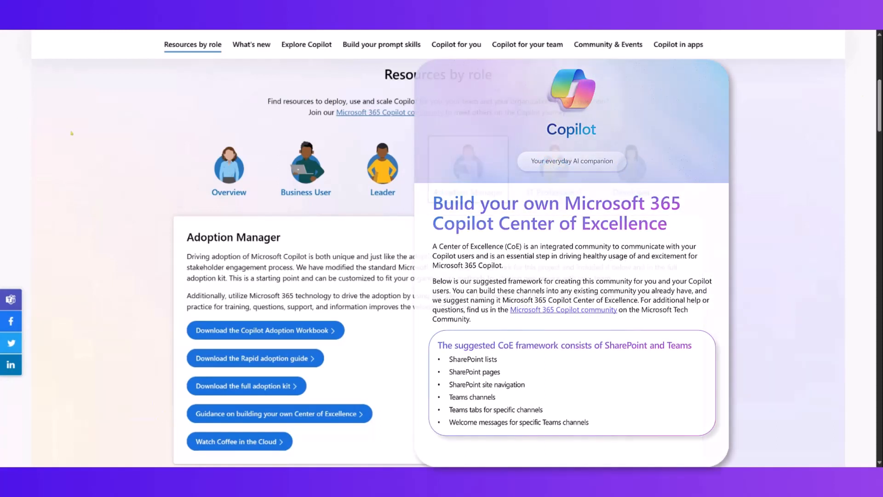
click(467, 169)
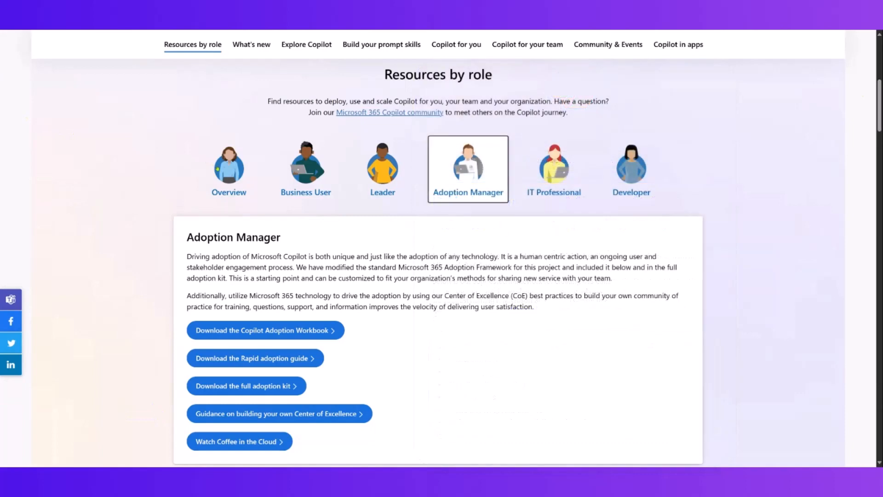
Step: Show the Overview, Business User, Leader and IT Professional role resources in turn
click(230, 169)
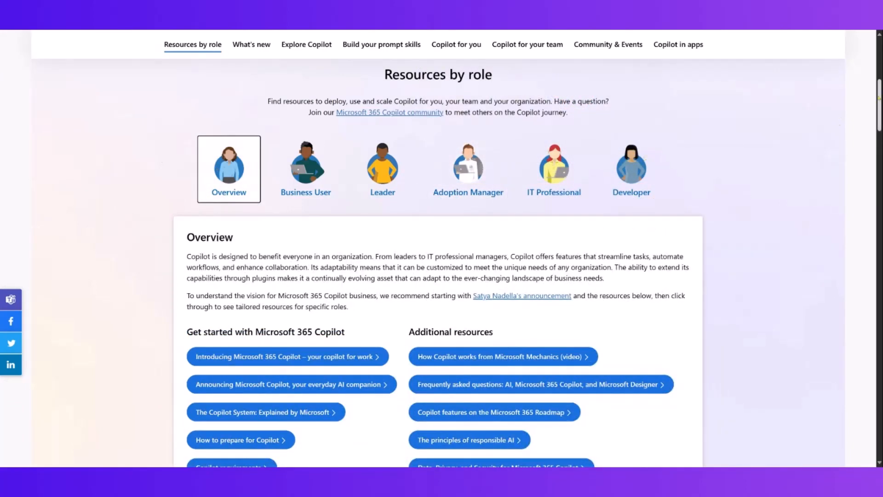
scroll(down, 3)
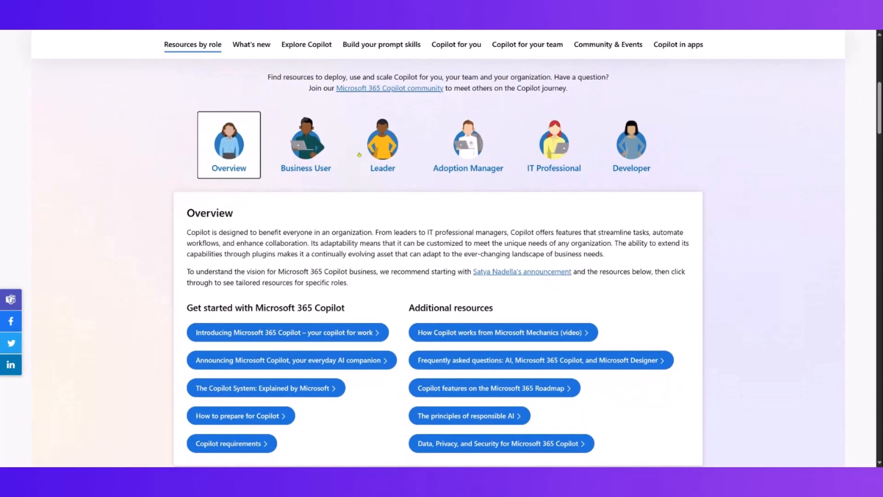
click(306, 144)
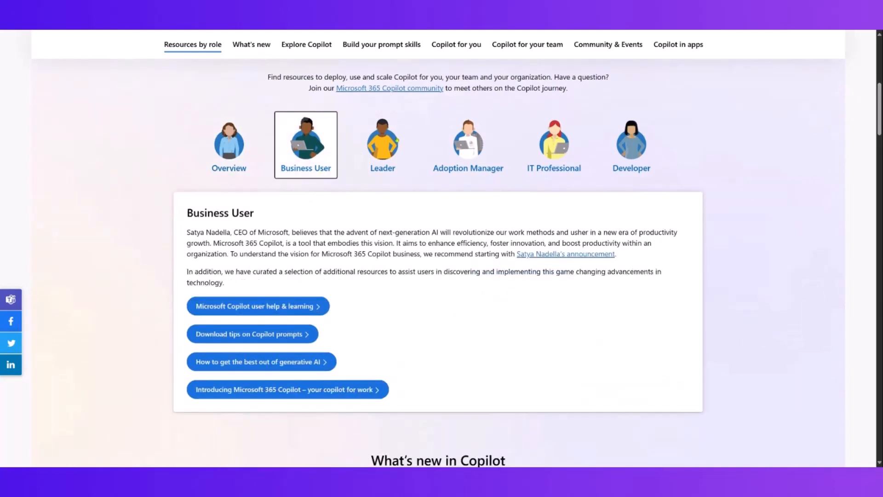
click(382, 145)
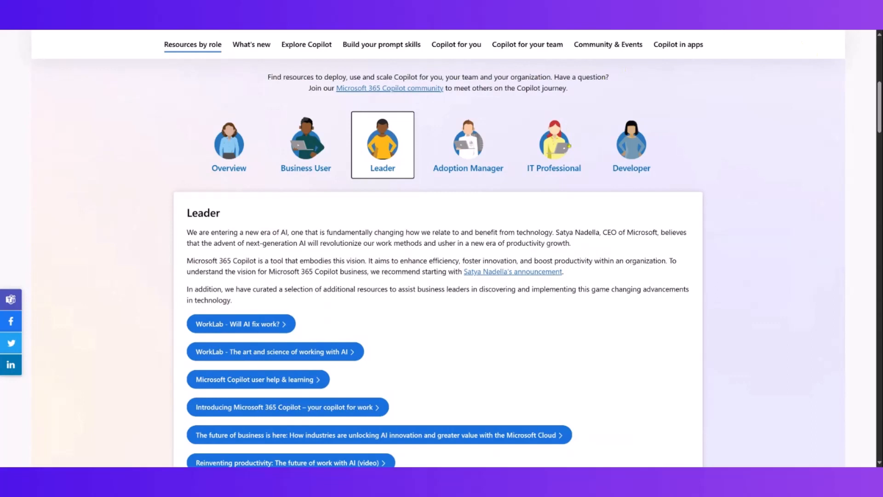
click(554, 143)
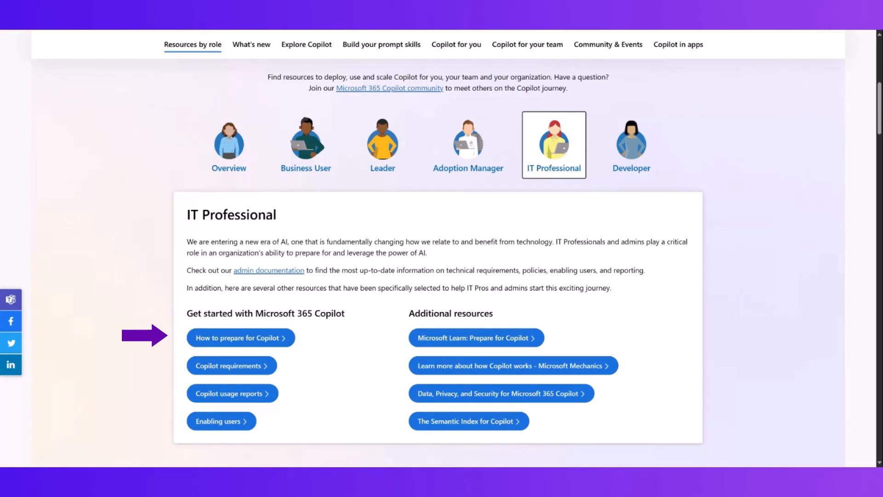
Step: Show the Developer role resources and continue to the What's new in Copilot cards
click(631, 144)
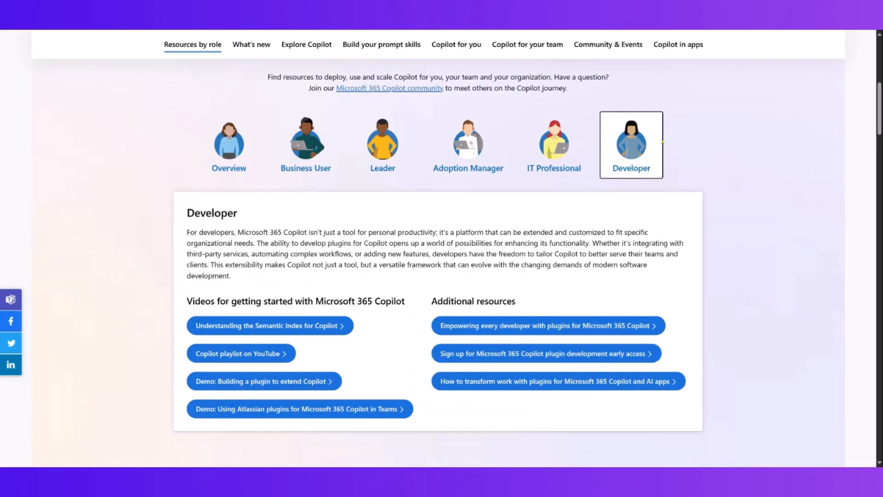
mouse_move(755, 130)
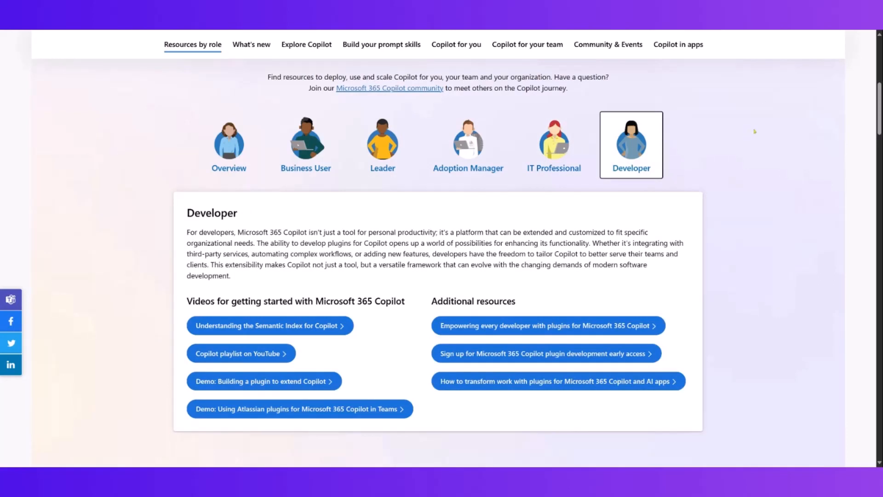
mouse_move(754, 132)
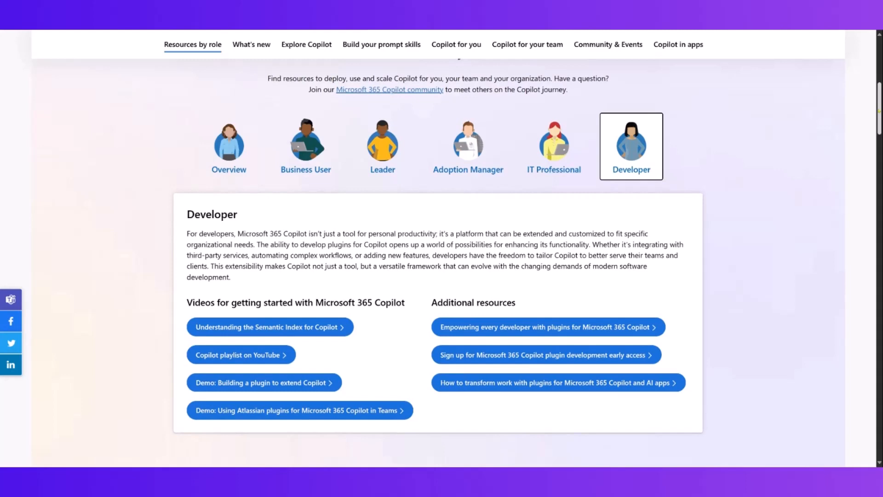
scroll(down, 3)
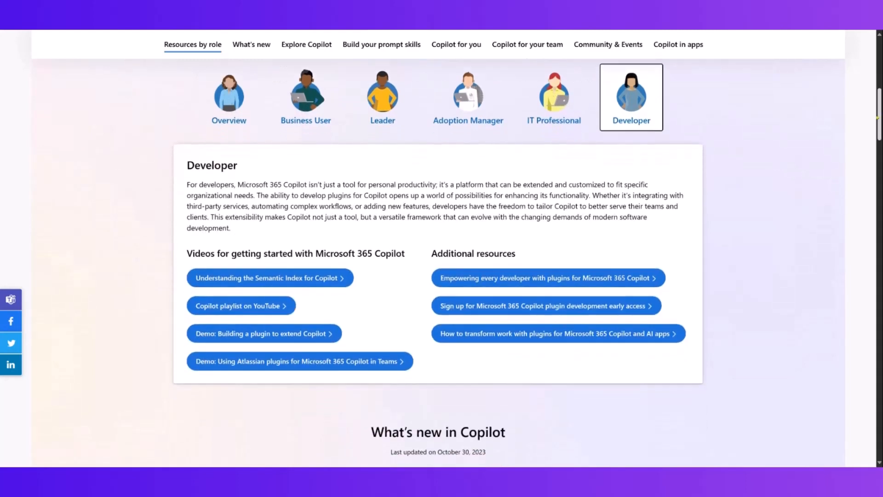
scroll(down, 3)
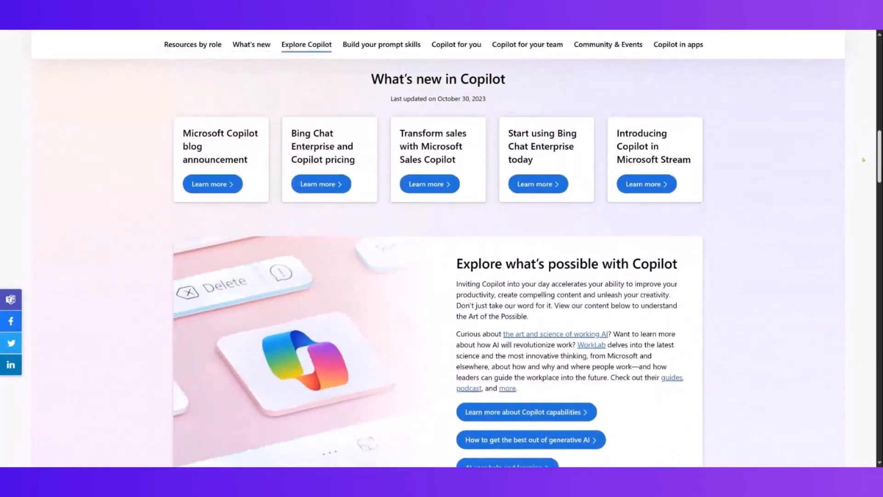
Step: Move through Explore Copilot and Build your prompt skills to the Copilot for you prompts
scroll(down, 3)
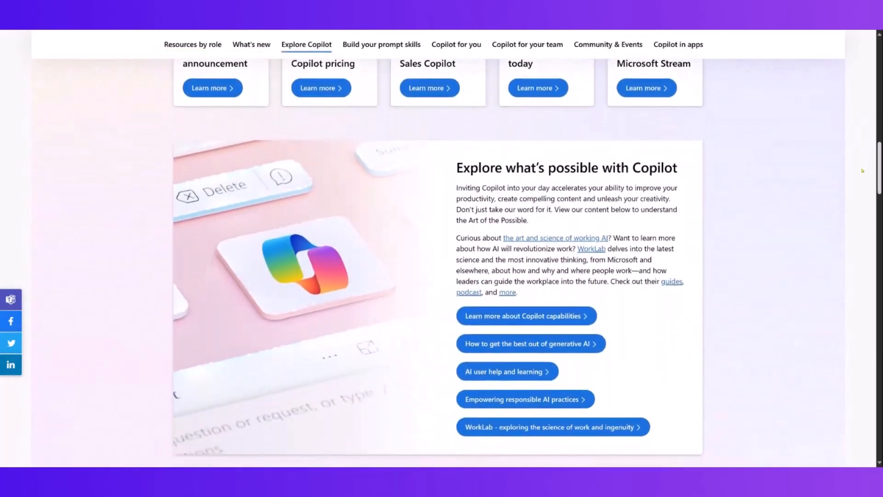
scroll(down, 3)
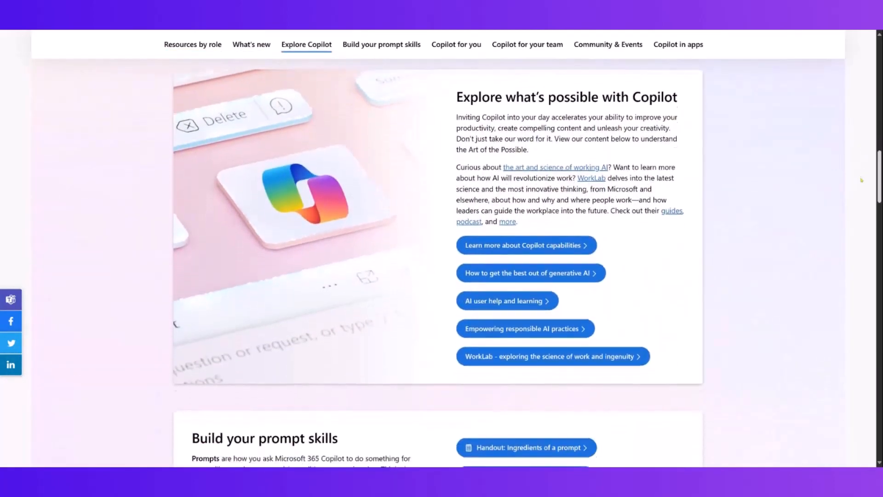
scroll(down, 3)
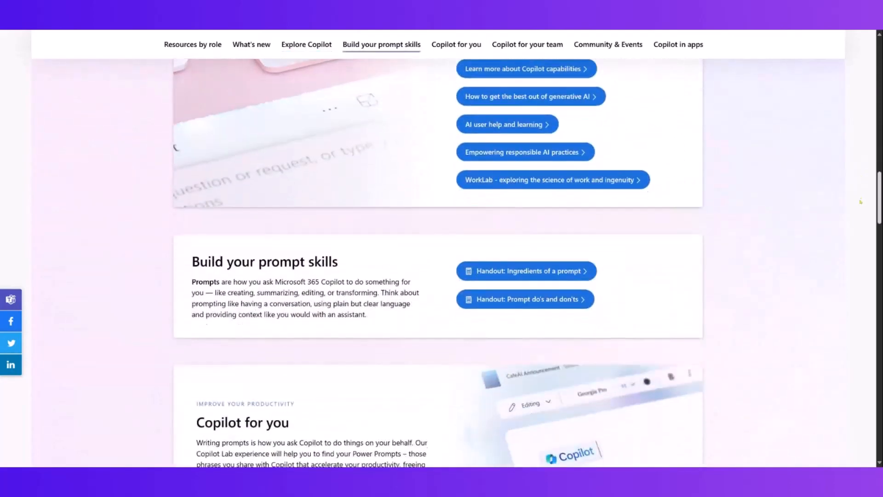
scroll(down, 3)
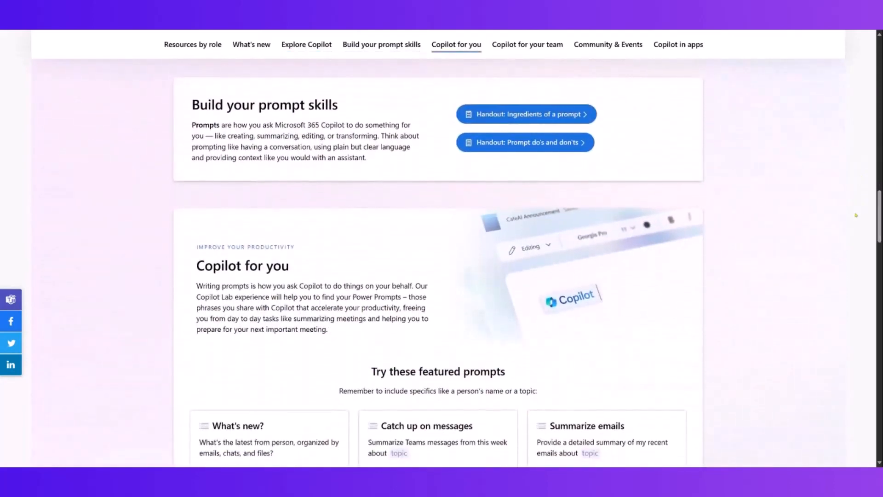
click(525, 114)
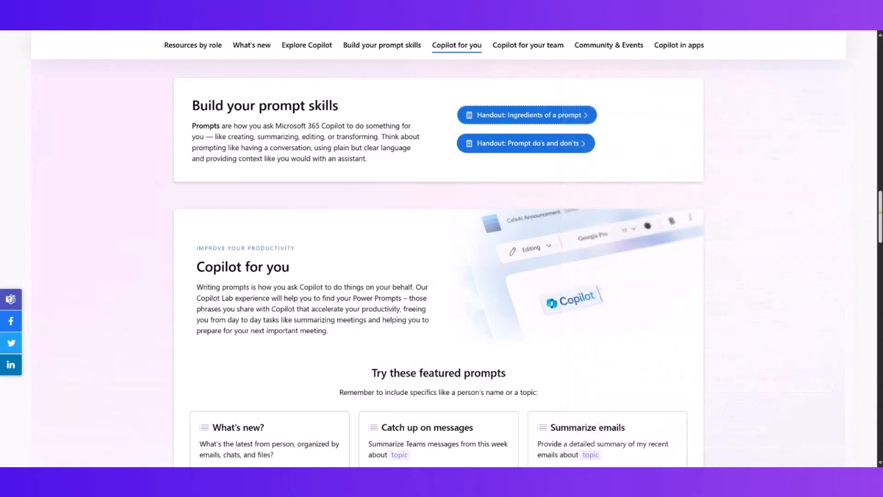
Step: Jump to the Copilot for your team section with its featured team prompts
scroll(down, 3)
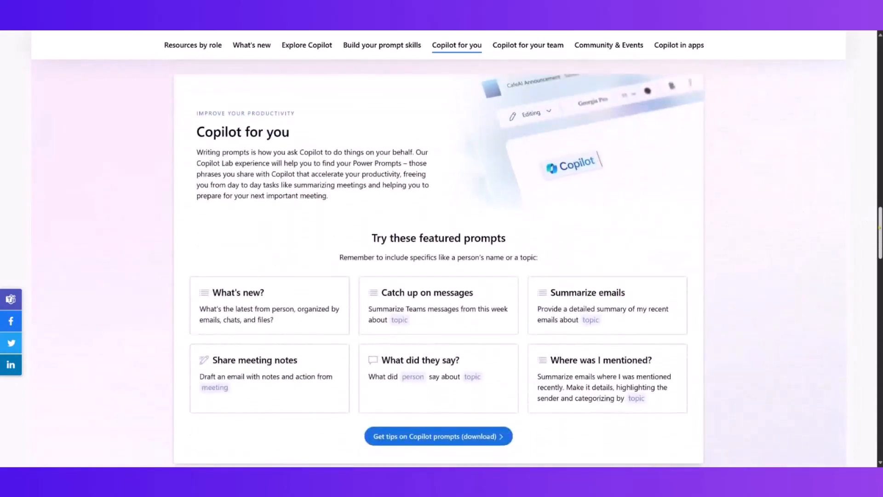
click(528, 46)
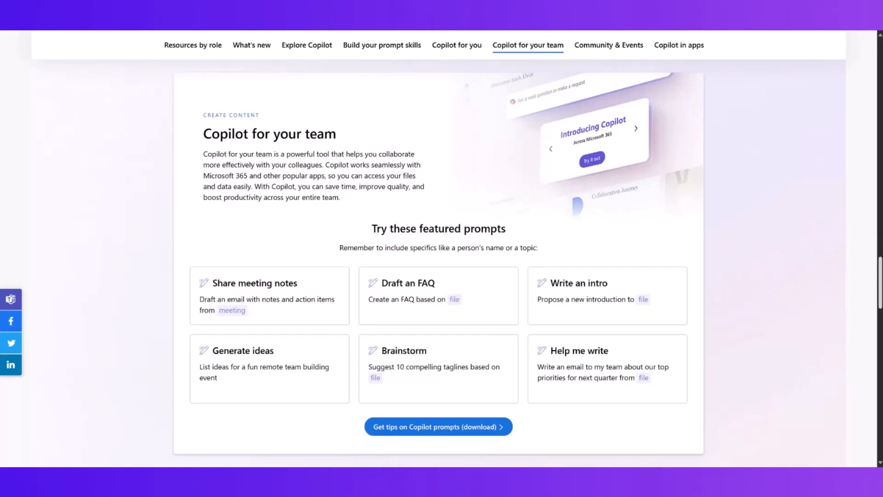
Step: Move past Community & Events to the Copilot in your favorite Microsoft apps cards
scroll(down, 3)
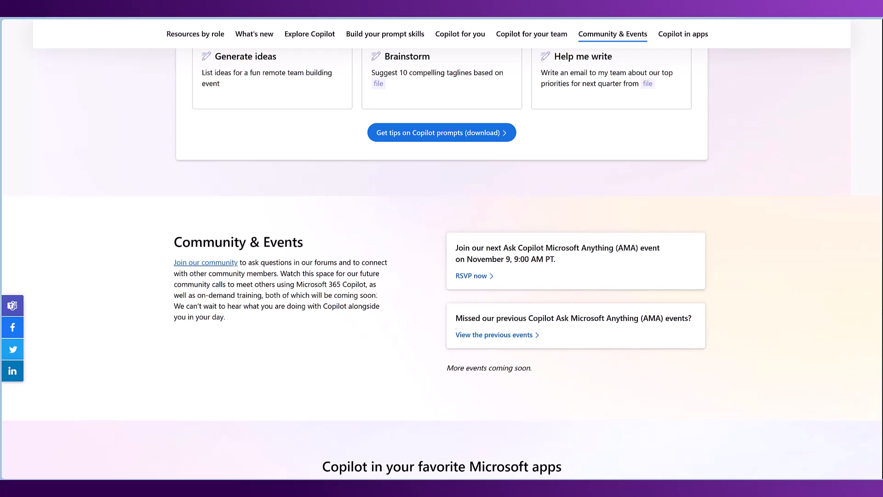
scroll(down, 3)
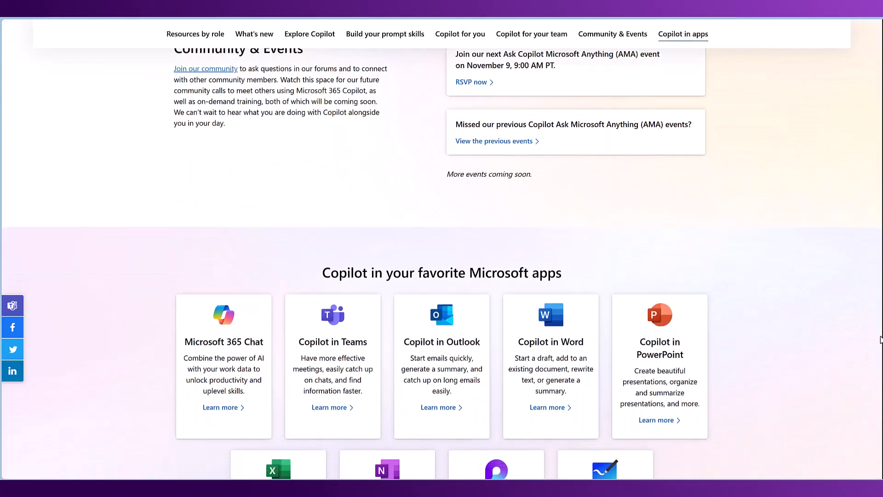
scroll(down, 3)
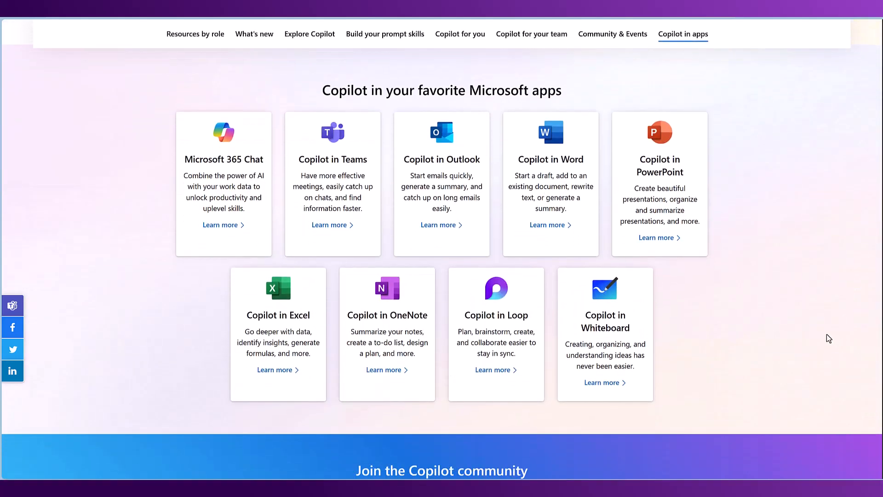